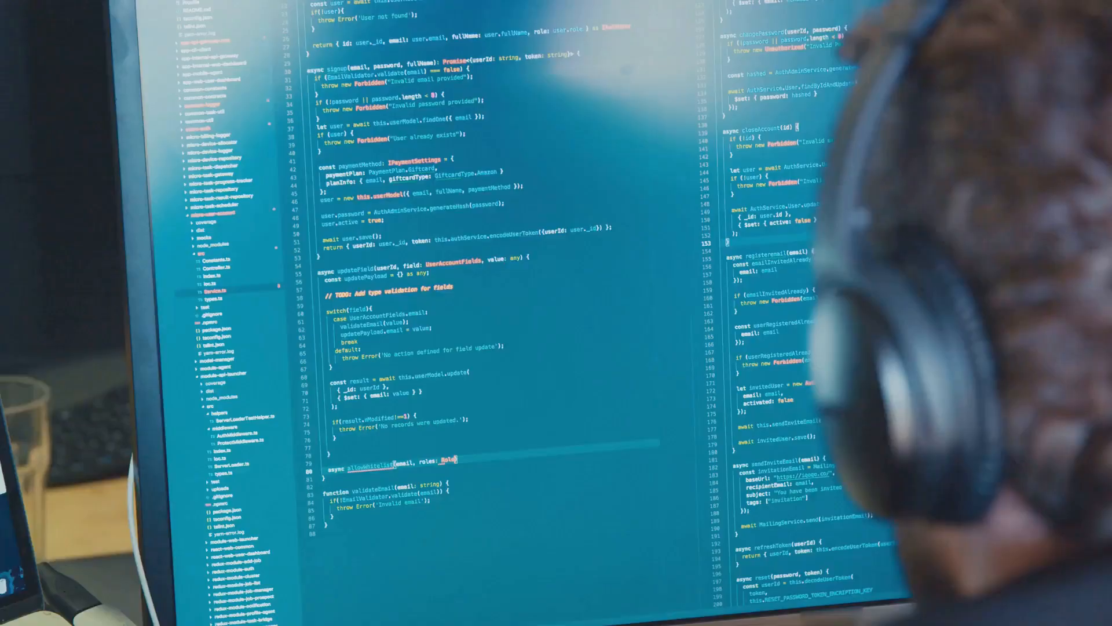
scroll(down, 3)
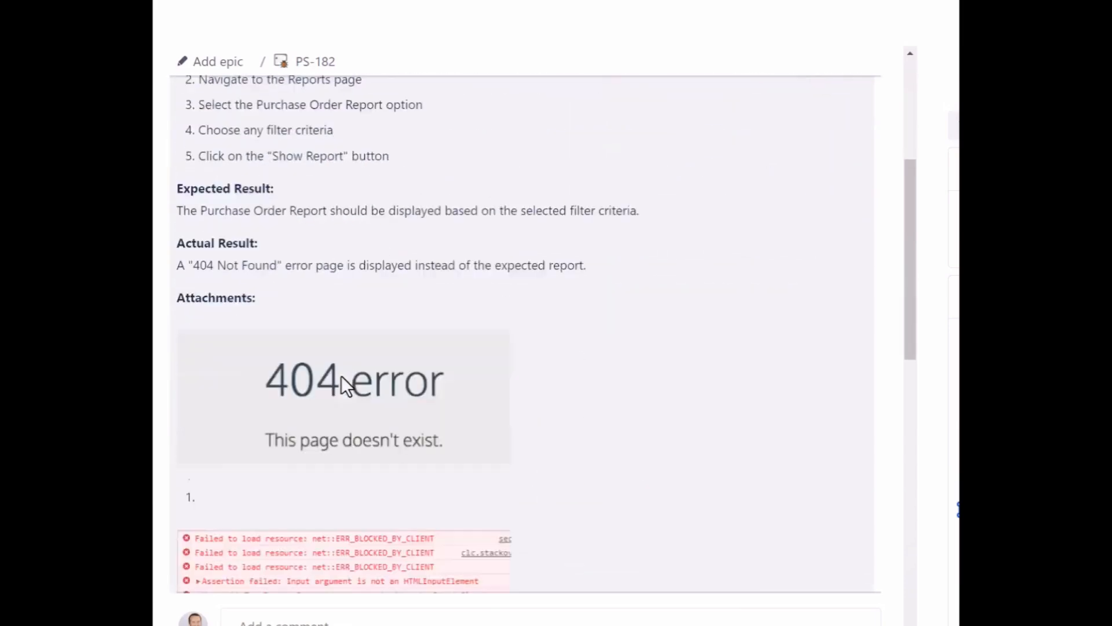
scroll(down, 3)
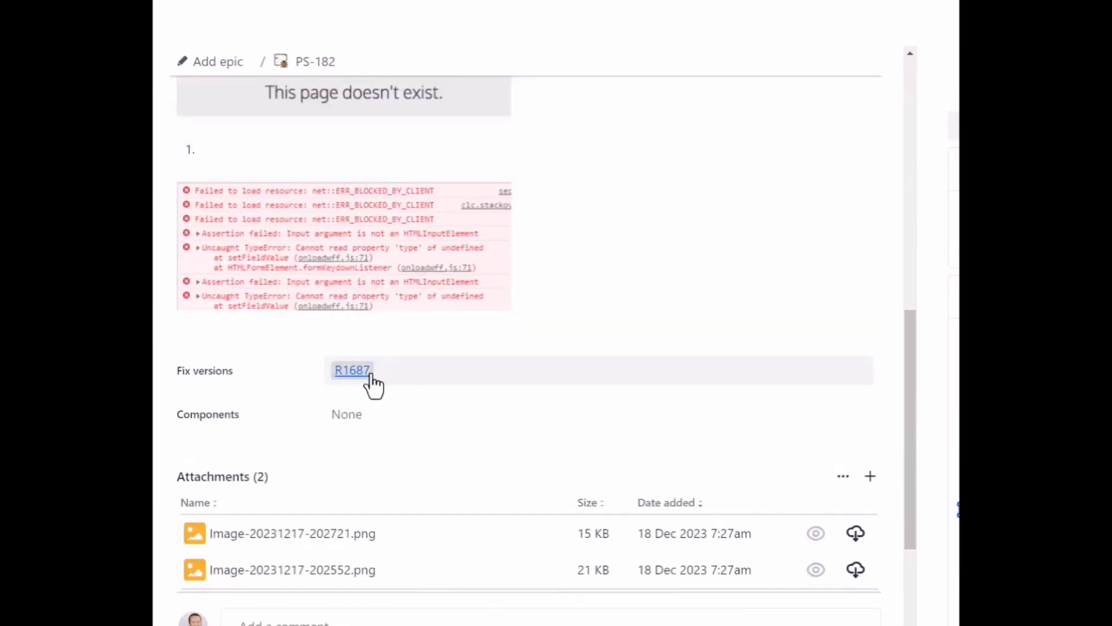